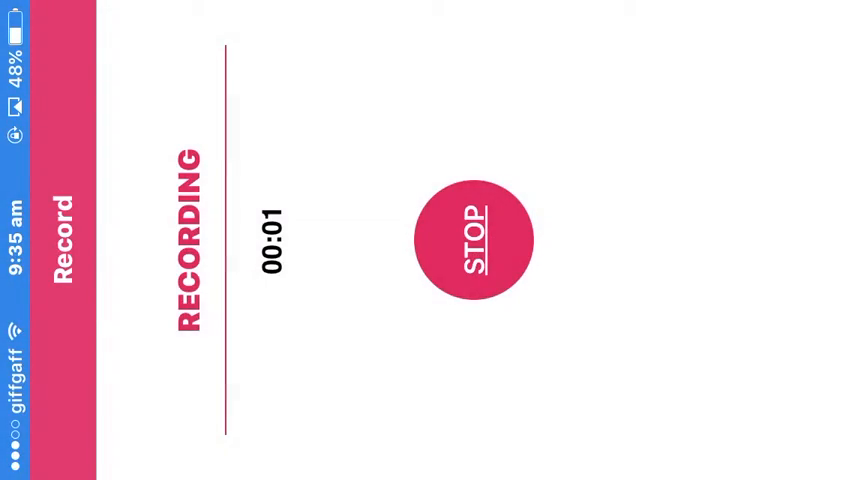
Start the AirShou screen recording and return to the home screen.
{"action": "left_click", "coordinate": [475, 240]}
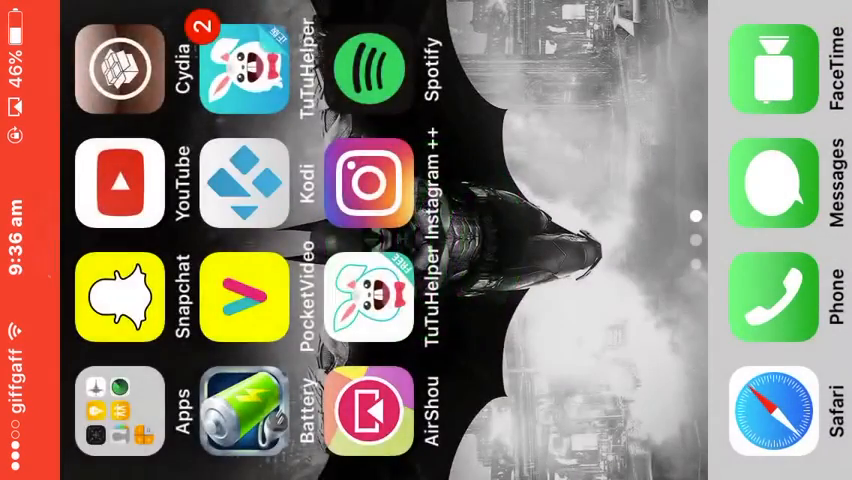
Launch Spotify from the home screen and reach the Facebook login with details filled in.
{"action": "left_click", "coordinate": [366, 68]}
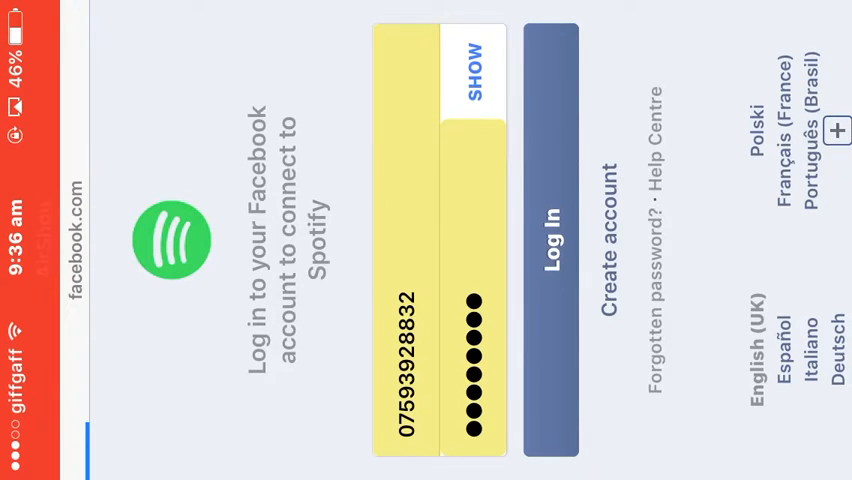
Log in with the Facebook account so Spotify lands on its Browse page.
{"action": "left_click", "coordinate": [552, 247]}
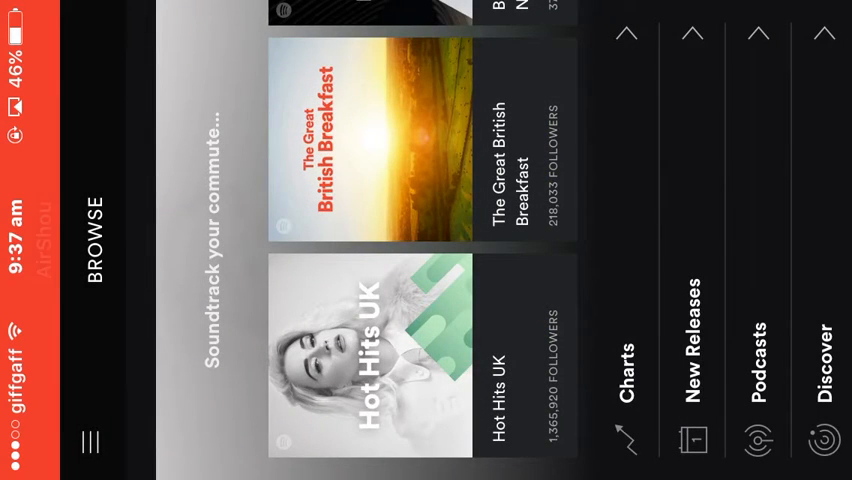
Browse New Releases and view Ed Sheeran's single How Would You Feel (Paean).
{"action": "scroll", "scroll_direction": "down", "scroll_amount": 3}
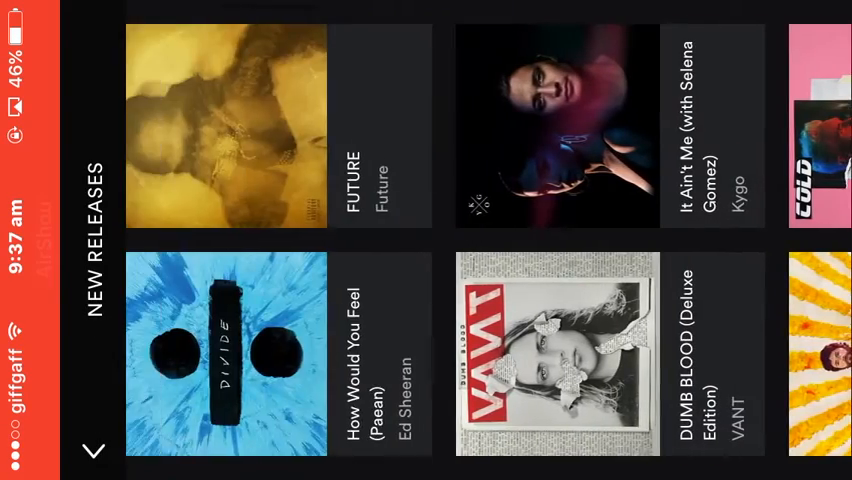
{"action": "left_click", "coordinate": [226, 352]}
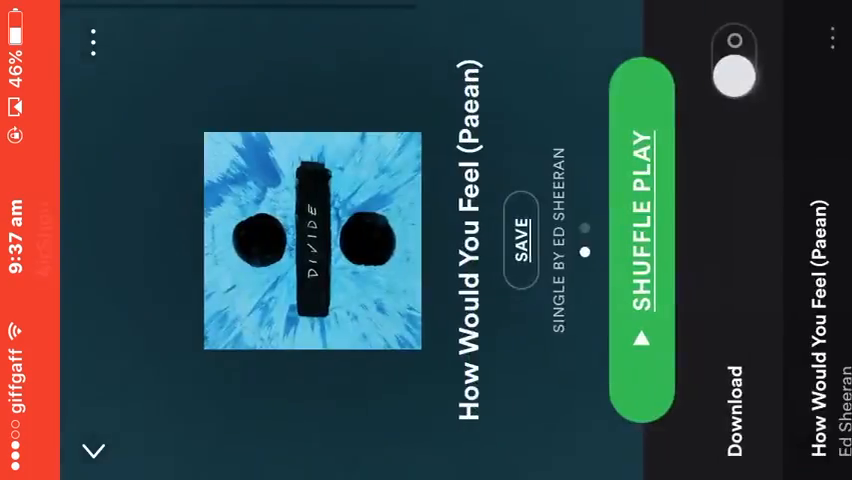
Search 'shap' from the side menu so Shape of You appears as top result.
{"action": "left_click", "coordinate": [92, 450]}
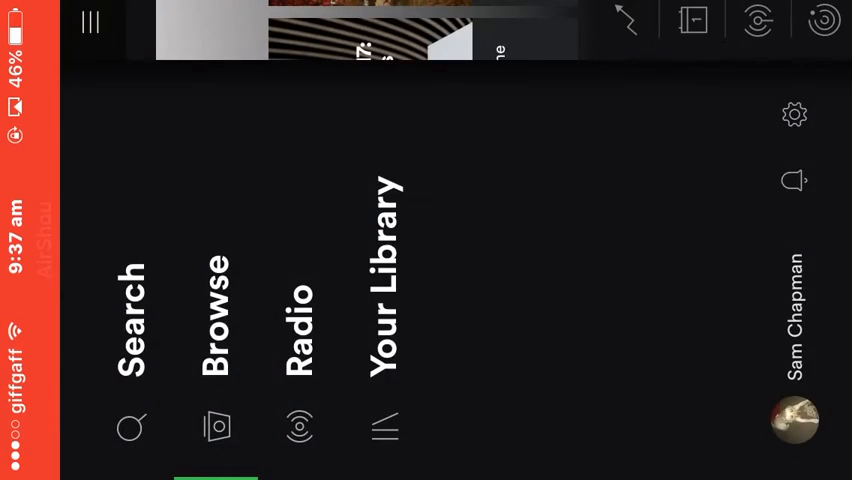
{"action": "type", "text": "shap"}
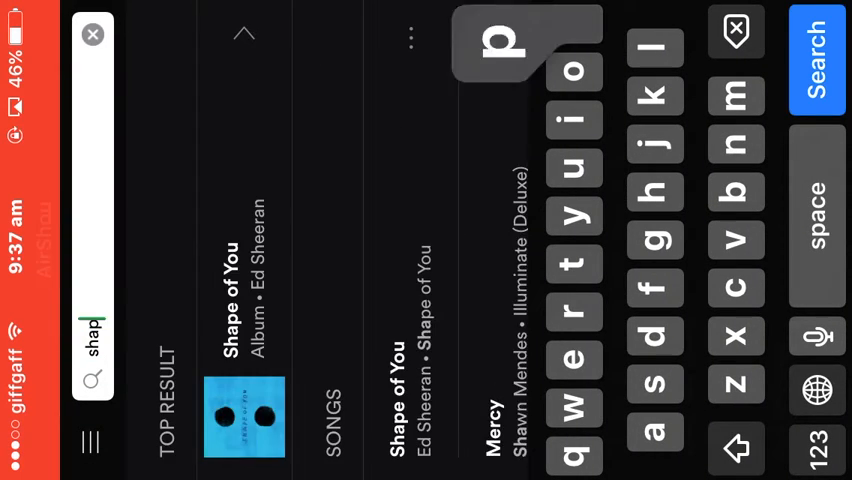